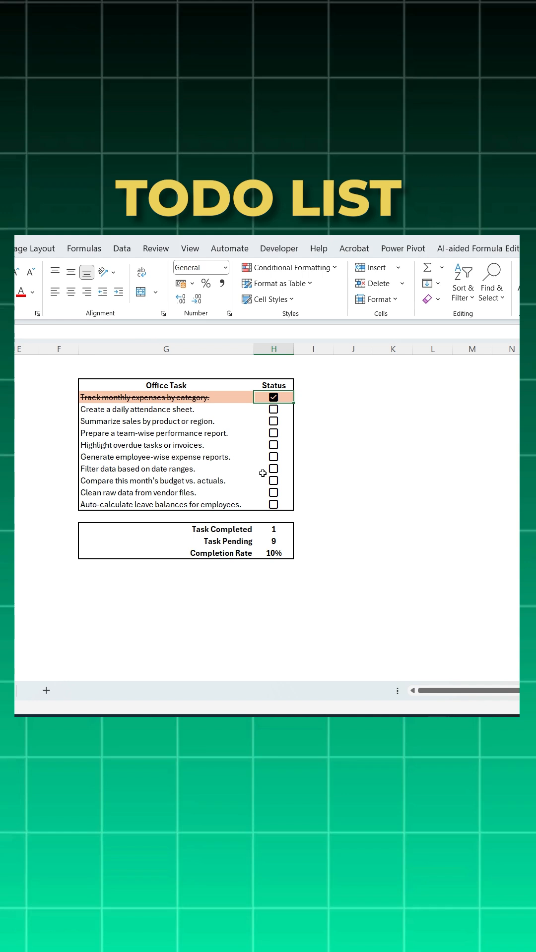
Step: Switch to the Office Task list sheet with its empty Status column J3:J12
{"action": "left_click", "coordinate": [272, 445]}
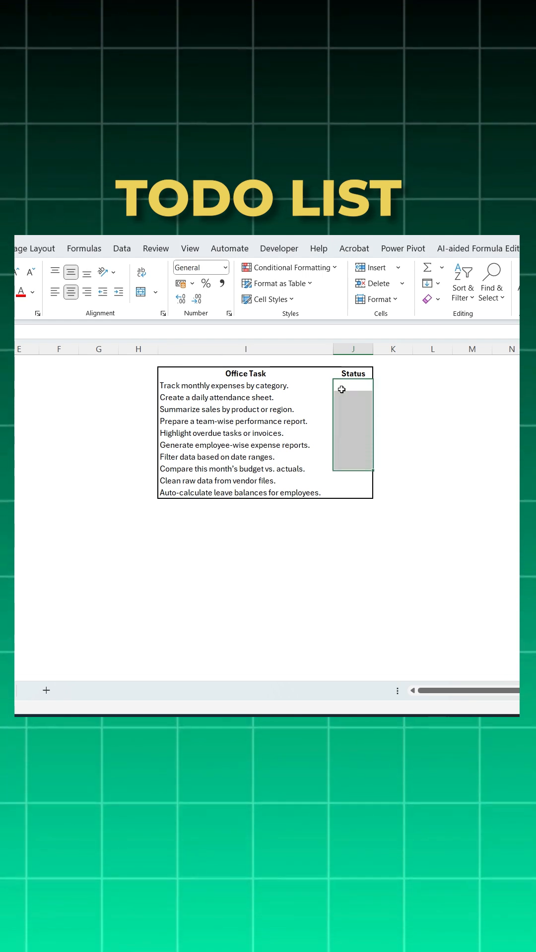
Step: Insert checkboxes into Status cells J3:J12, then select the task table I3:J12
{"action": "left_click", "coordinate": [141, 280]}
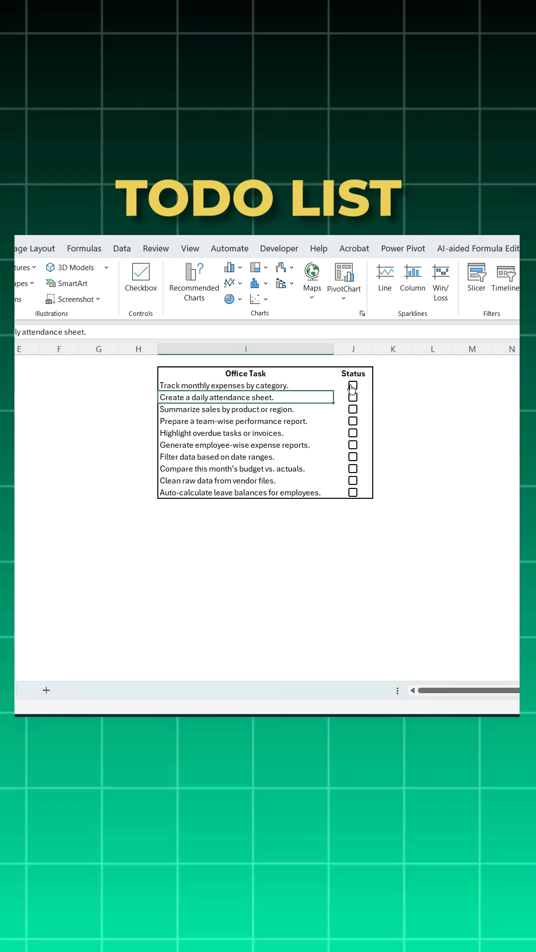
{"action": "left_click", "coordinate": [245, 385]}
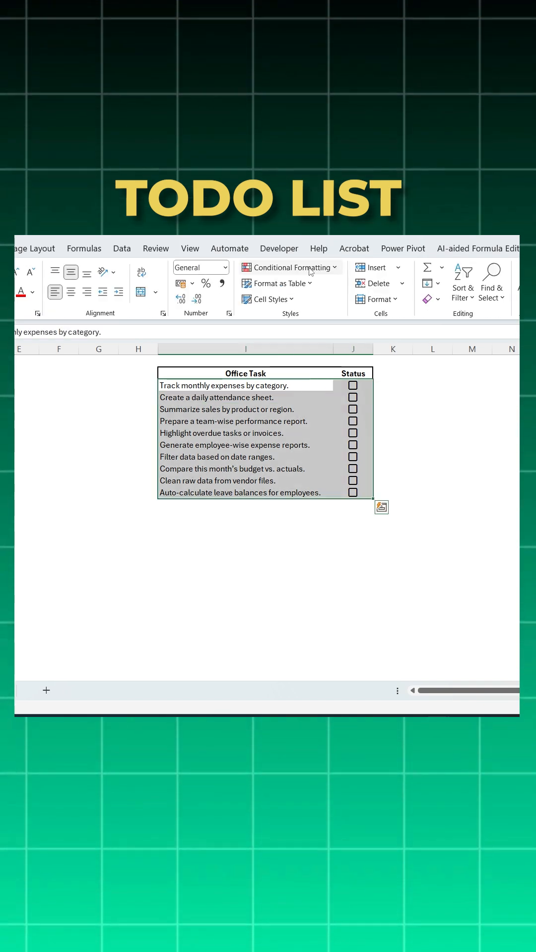
Step: Create a conditional formatting rule using formula =$J3=True with strikethrough text
{"action": "left_click", "coordinate": [289, 267]}
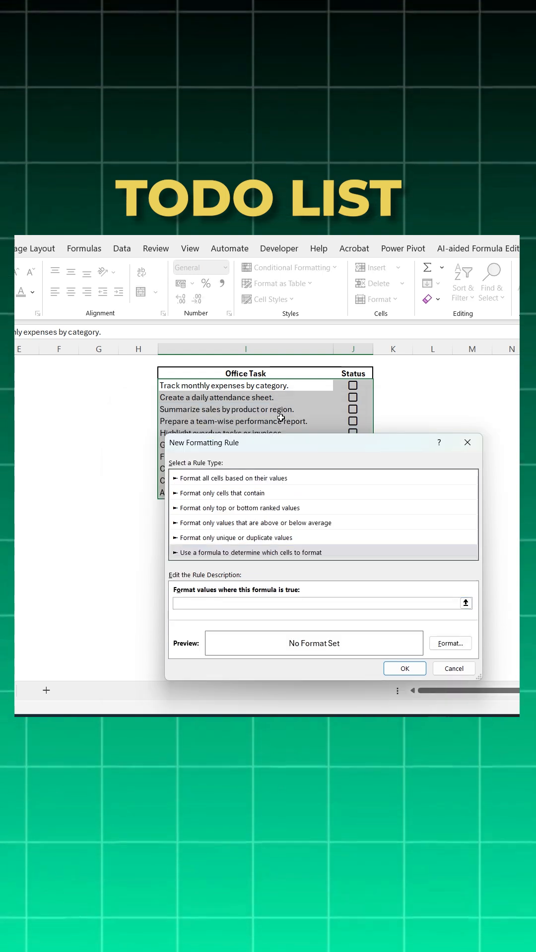
{"action": "mouse_move", "coordinate": [354, 385]}
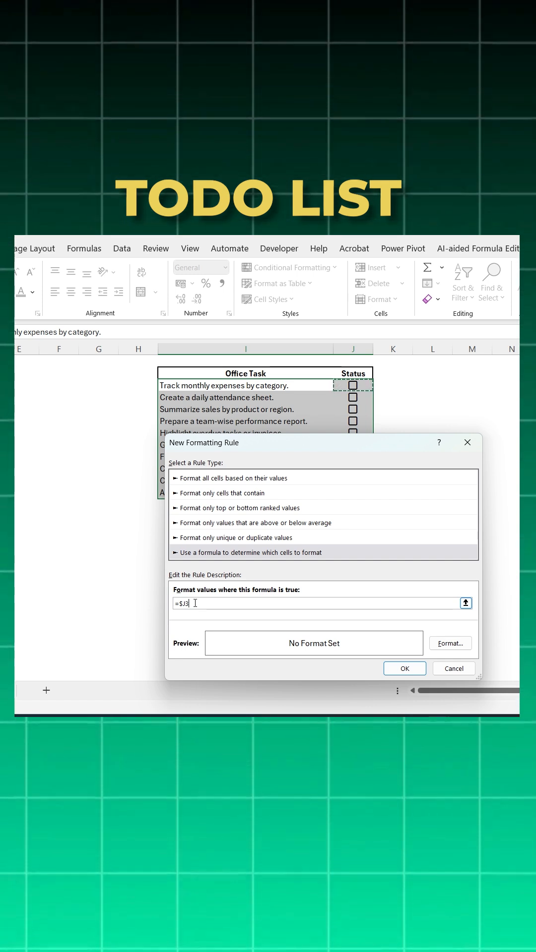
{"action": "type", "text": "=True"}
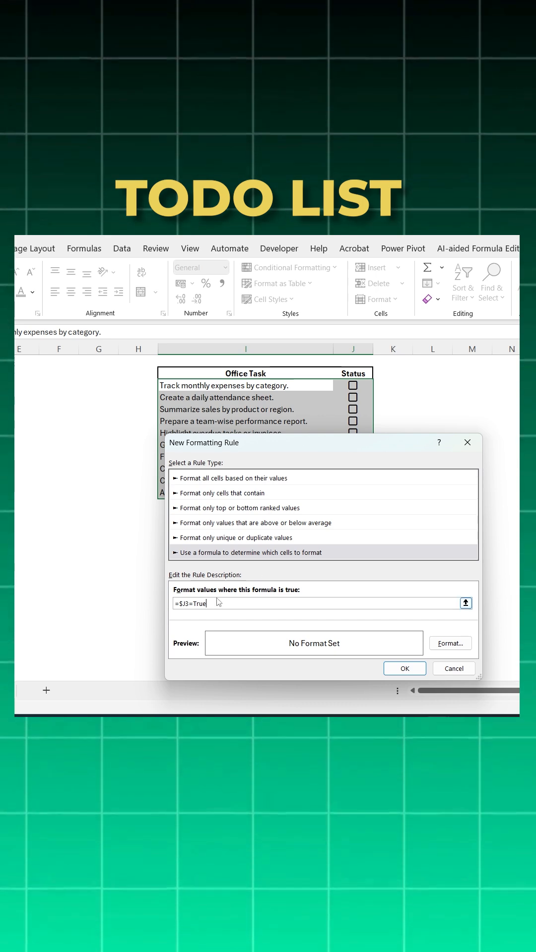
{"action": "left_click", "coordinate": [449, 643]}
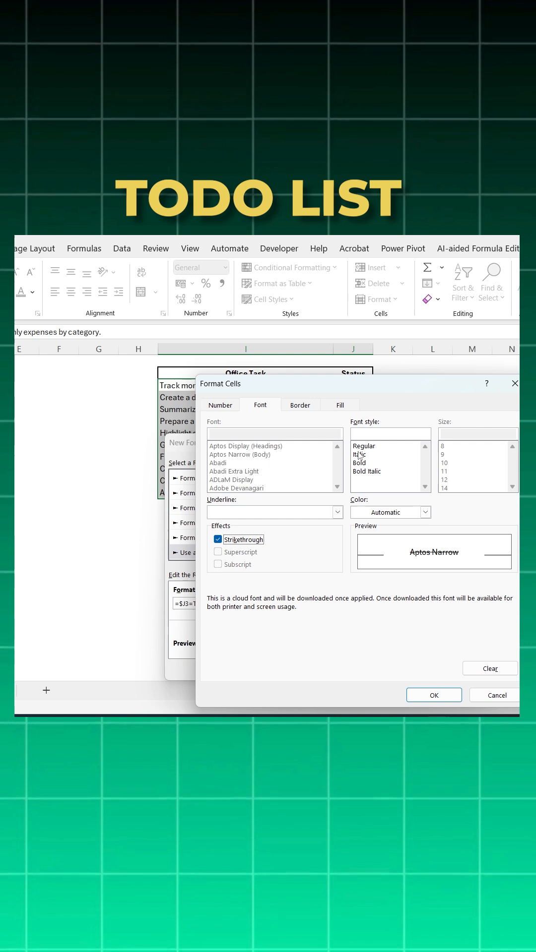
Step: Add an orange fill to the rule so ticked tasks appear highlighted
{"action": "left_click", "coordinate": [300, 406]}
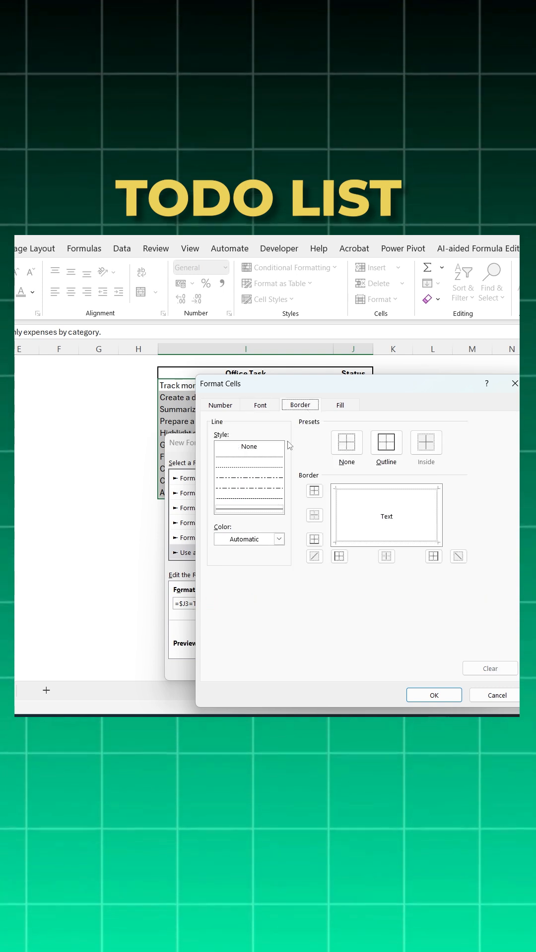
{"action": "left_click", "coordinate": [340, 405]}
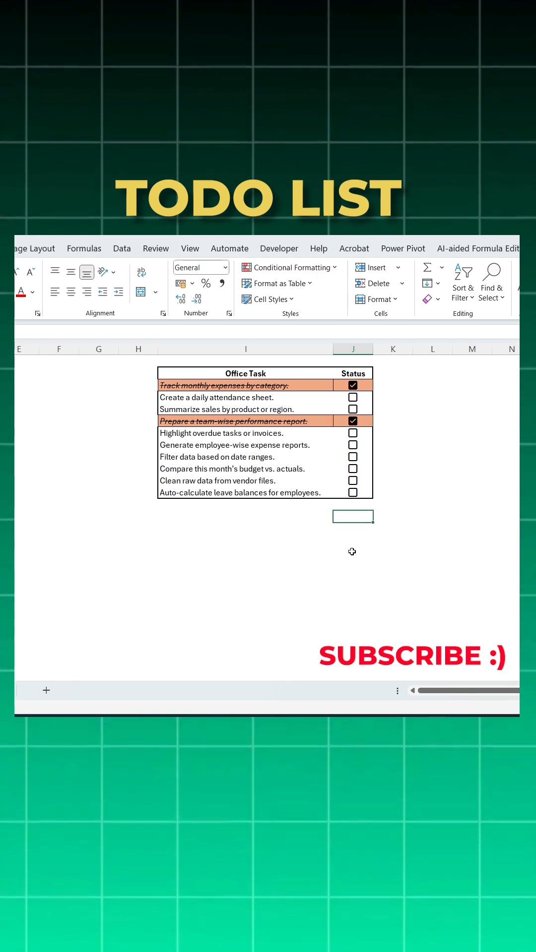
Step: Count completed (COUNTIF TRUE) and pending (COUNTIF FALSE) tasks, and start J16 with =J14
{"action": "type", "text": "=count"}
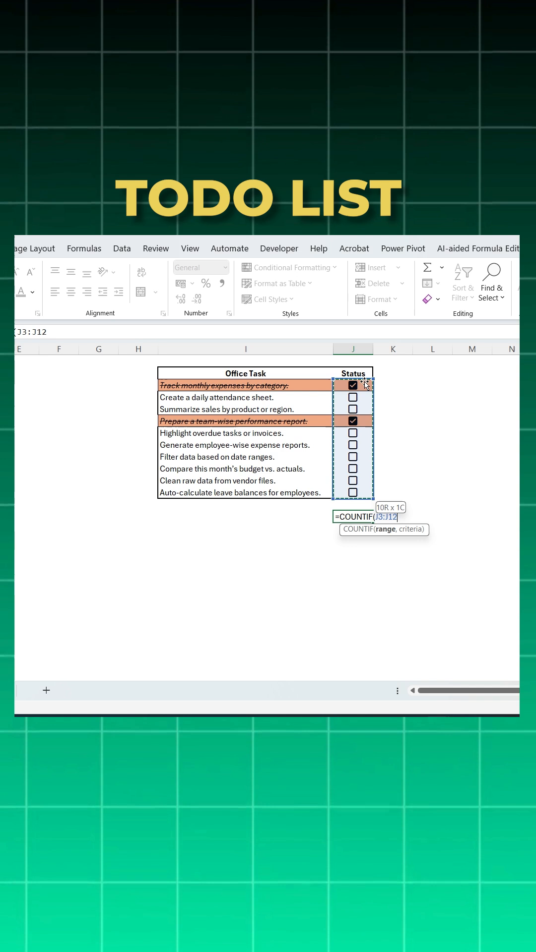
{"action": "type", "text": ",Tru"}
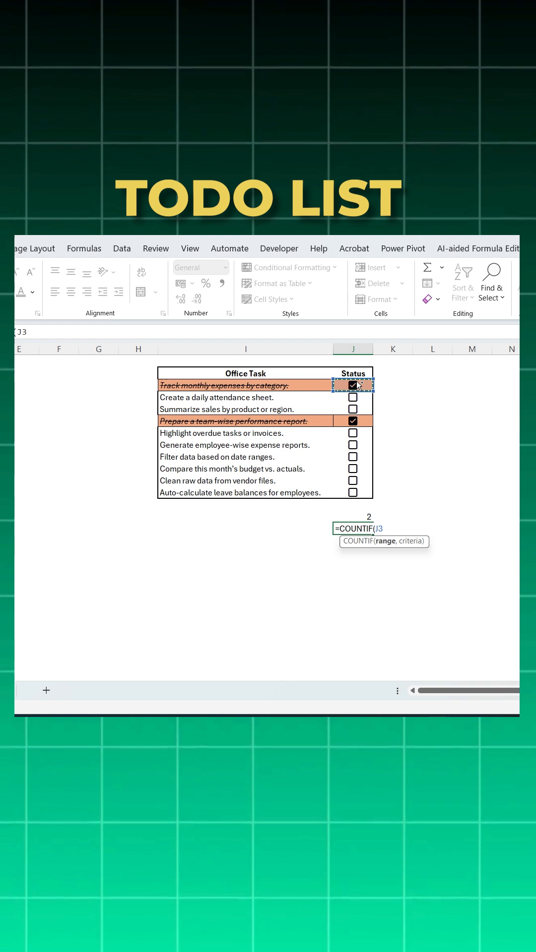
{"action": "left_click_drag", "start_coordinate": [352, 385], "coordinate": [352, 493]}
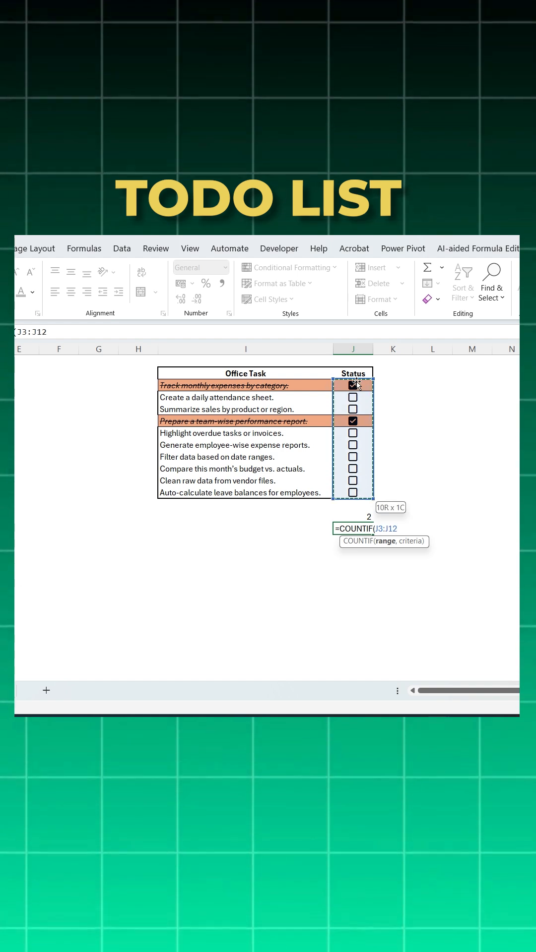
{"action": "type", "text": ",False"}
{"action": "left_click", "coordinate": [352, 541]}
{"action": "type", "text": "="}
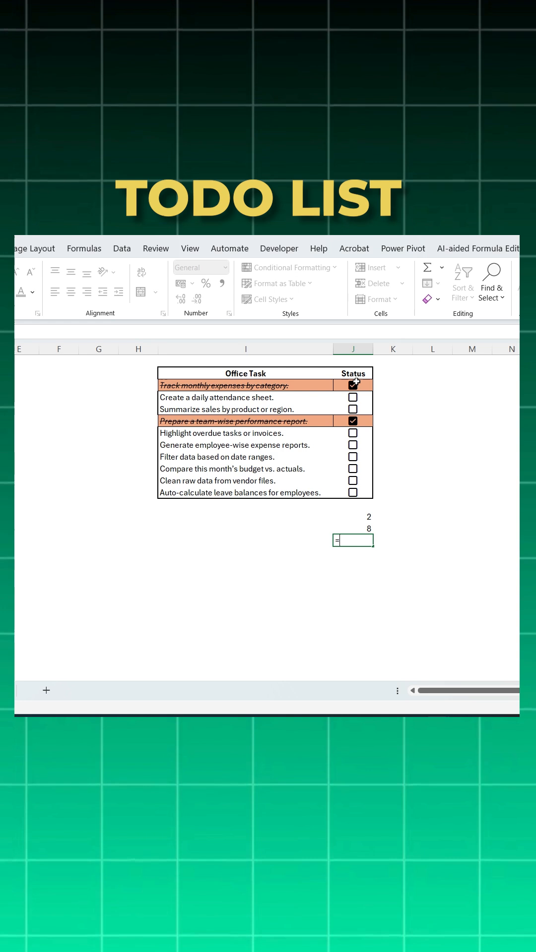
{"action": "left_click", "coordinate": [352, 517]}
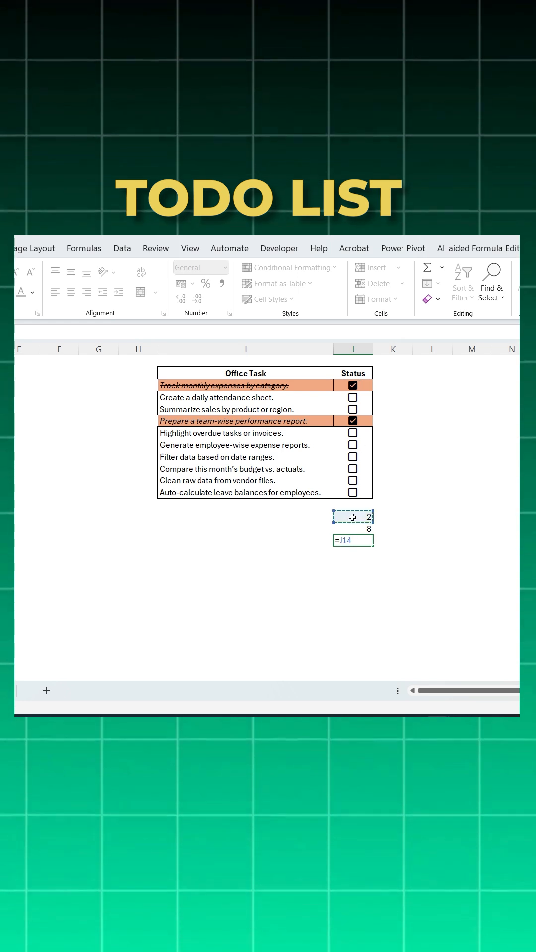
Step: Finish J16 as the completion rate, then tick Filter data and Clean raw data
{"action": "type", "text": "/"}
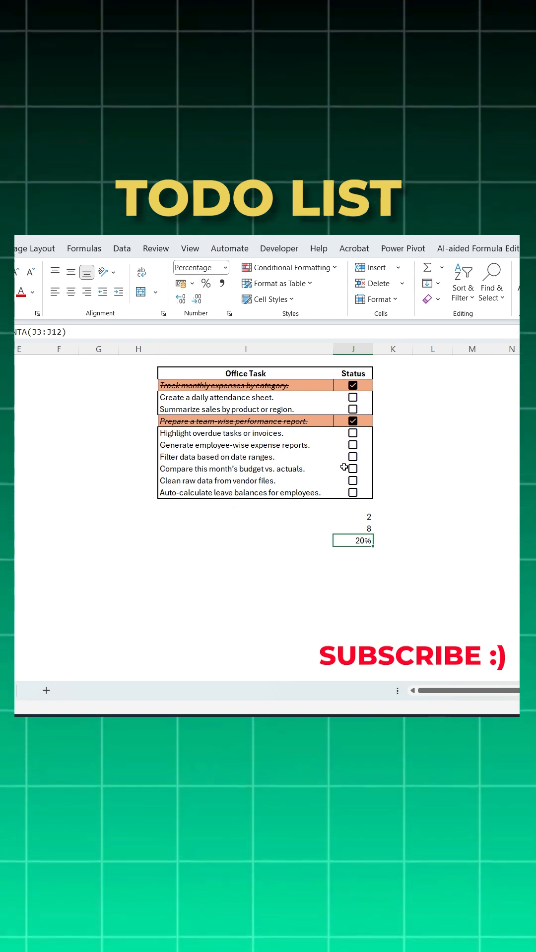
{"action": "left_click", "coordinate": [353, 457]}
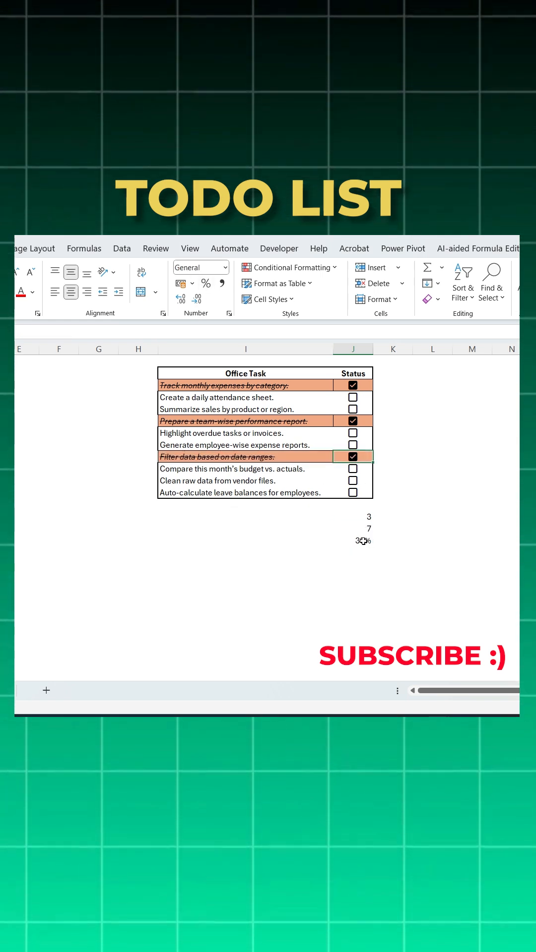
{"action": "left_click", "coordinate": [353, 480]}
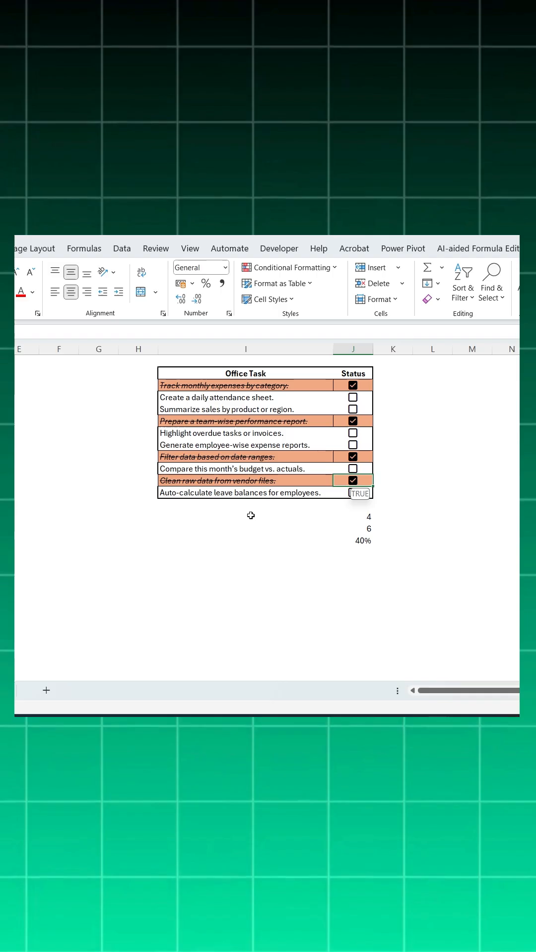